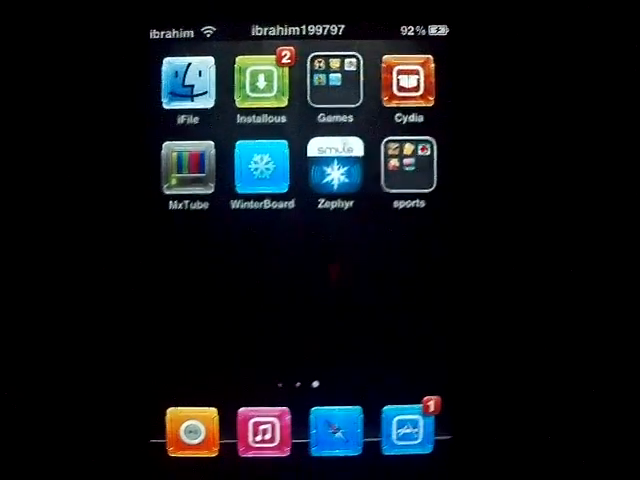
# Launch iFile from the home screen to show the root directory listing
pyautogui.click(187, 82)
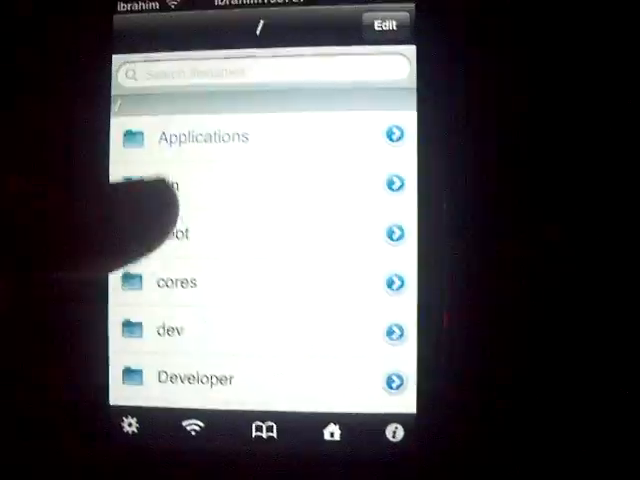
# Scroll down the root listing and enter the var folder
pyautogui.scroll(-3)
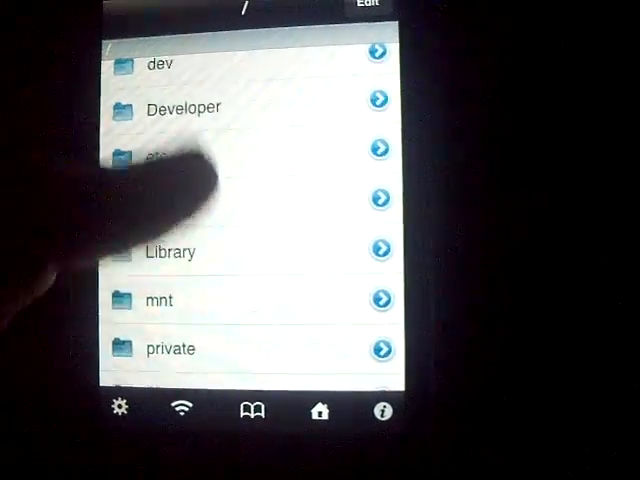
pyautogui.scroll(-3)
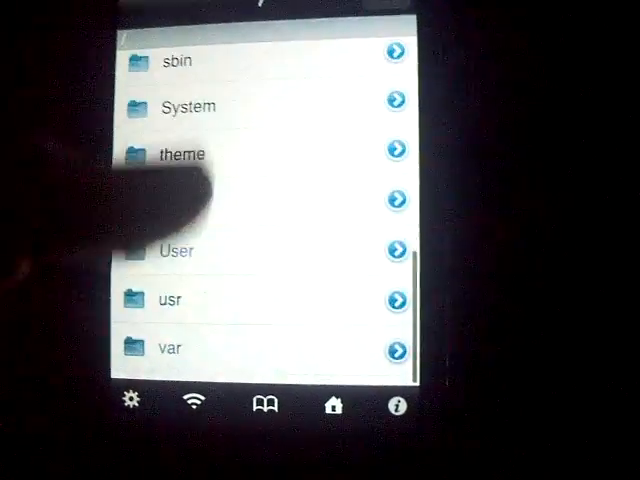
pyautogui.click(175, 348)
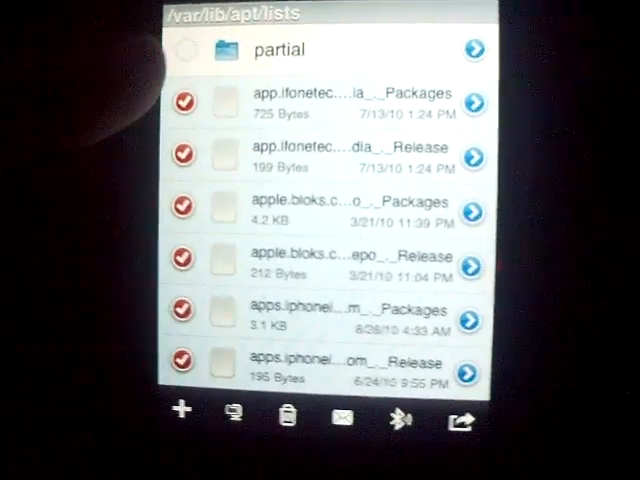
# Bring up the Delete 95 Files confirmation from the bottom toolbar's trash icon
pyautogui.click(287, 413)
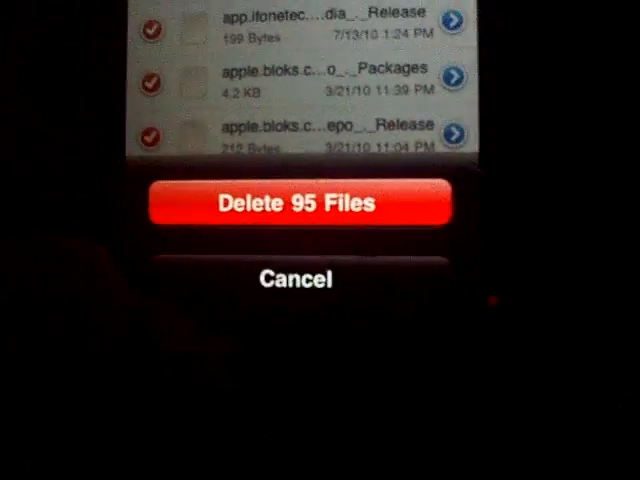